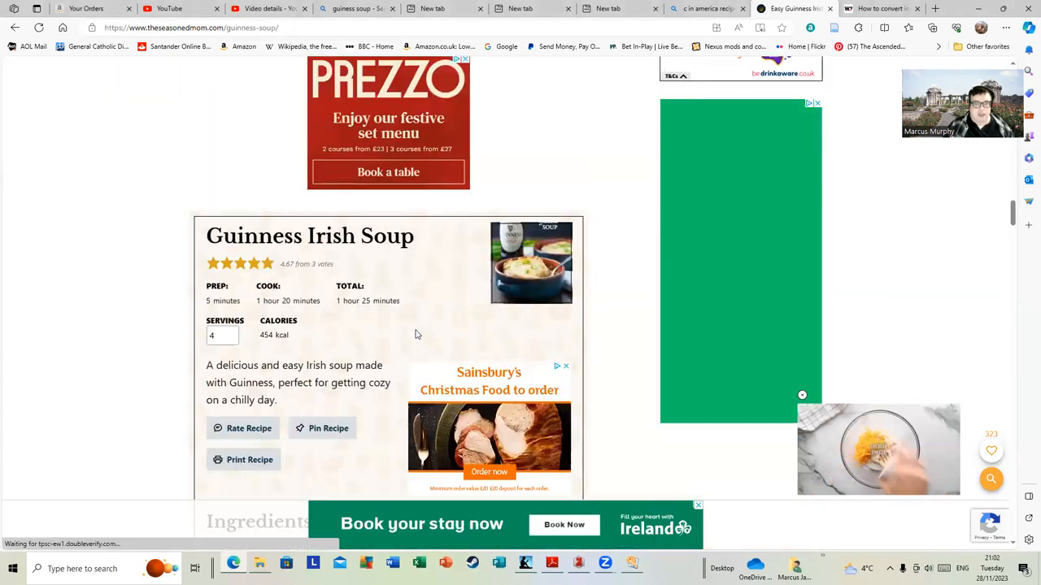
scroll(down, 3)
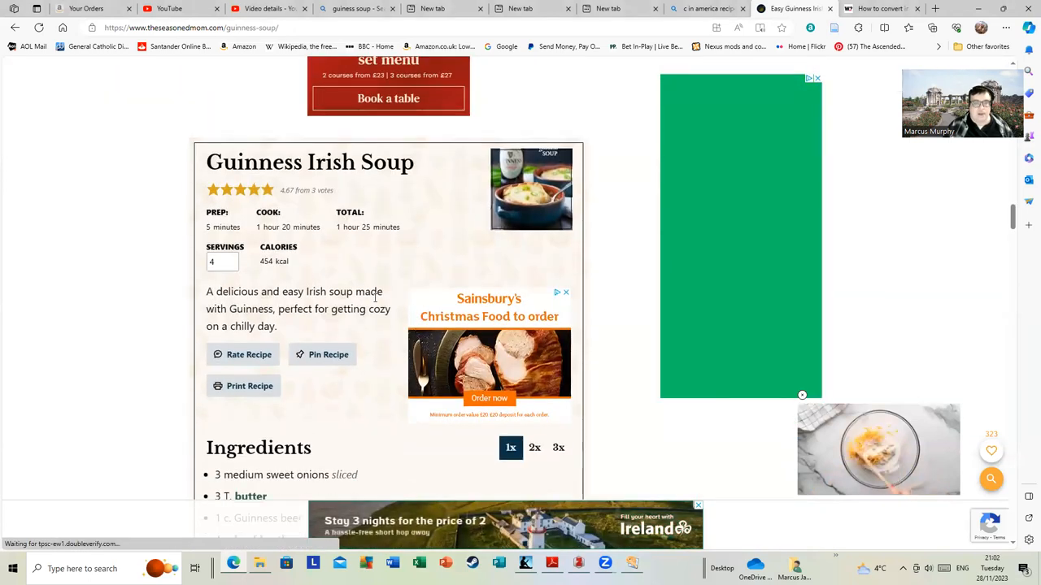
scroll(down, 3)
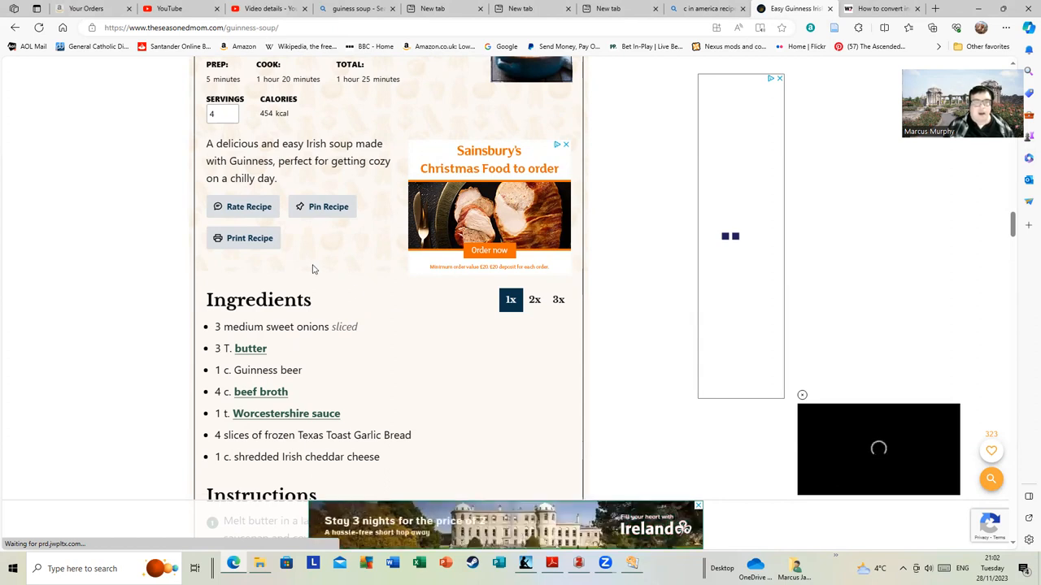
scroll(down, 3)
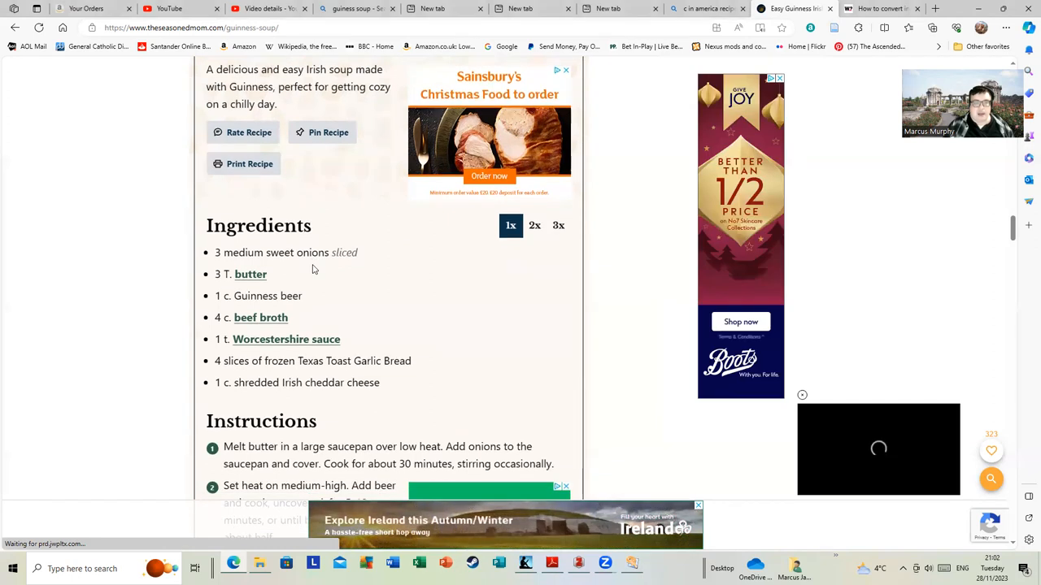
scroll(down, 3)
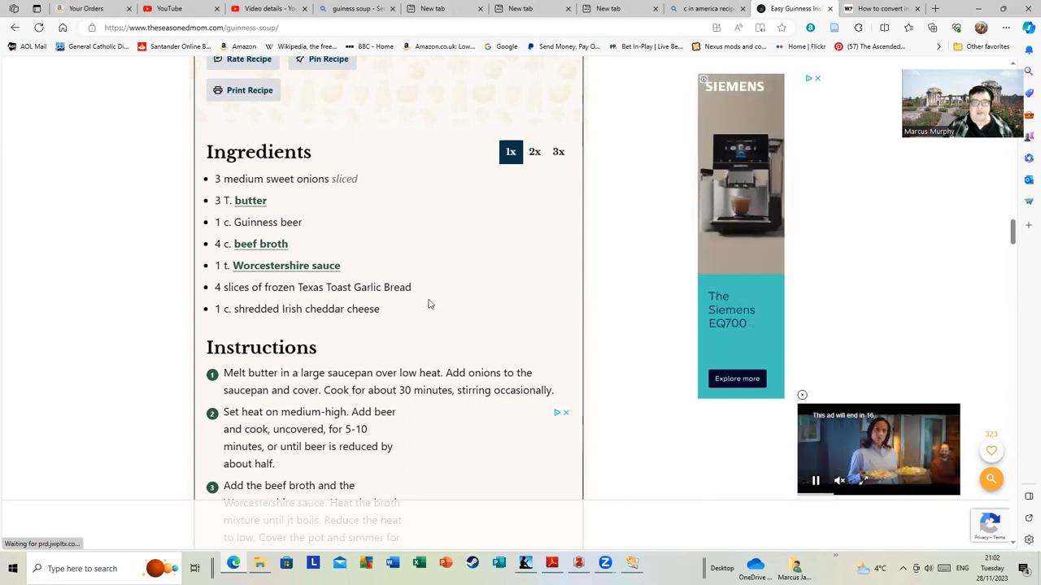
scroll(down, 3)
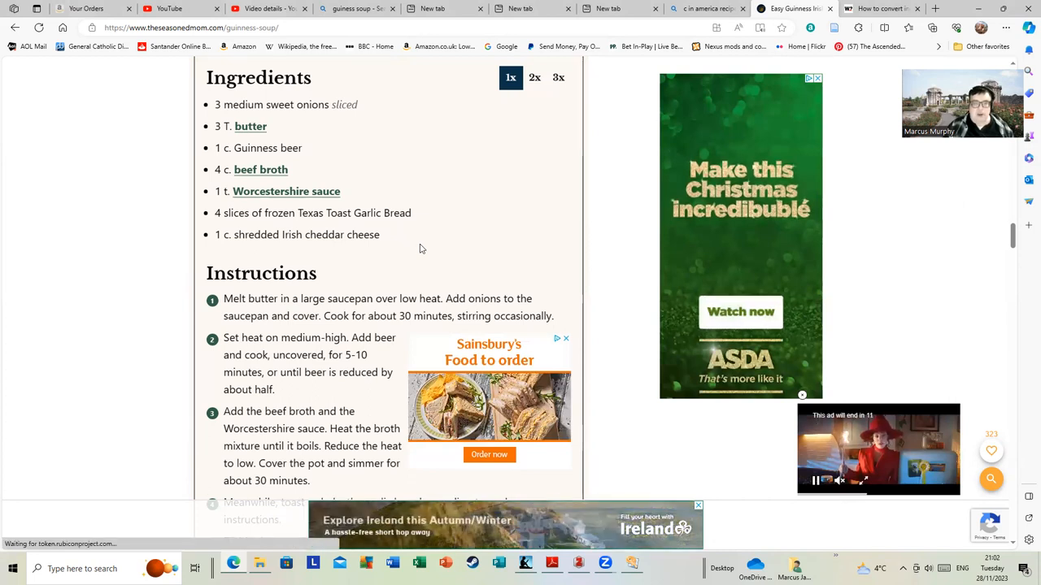
scroll(down, 3)
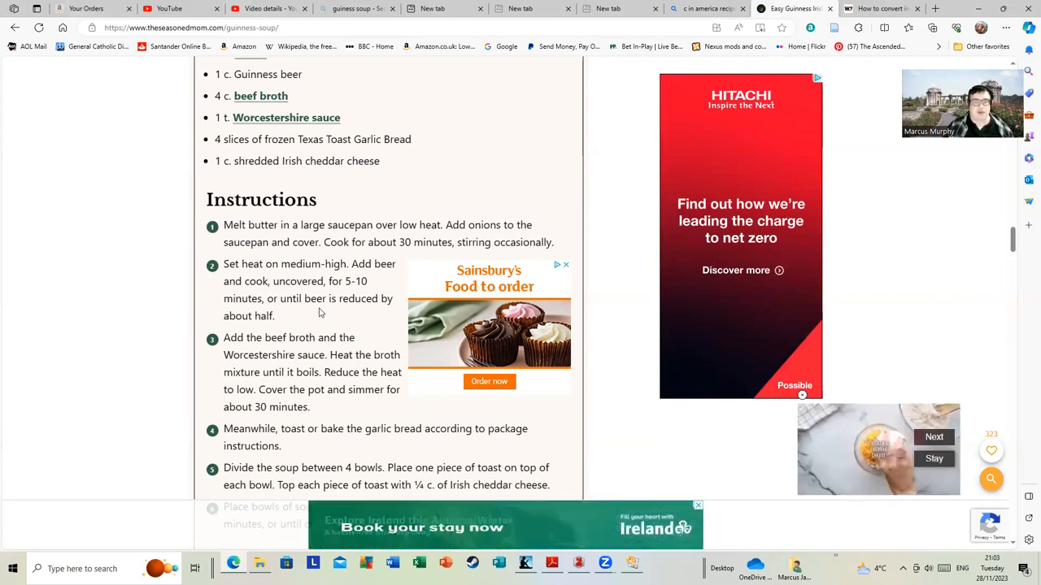
scroll(down, 3)
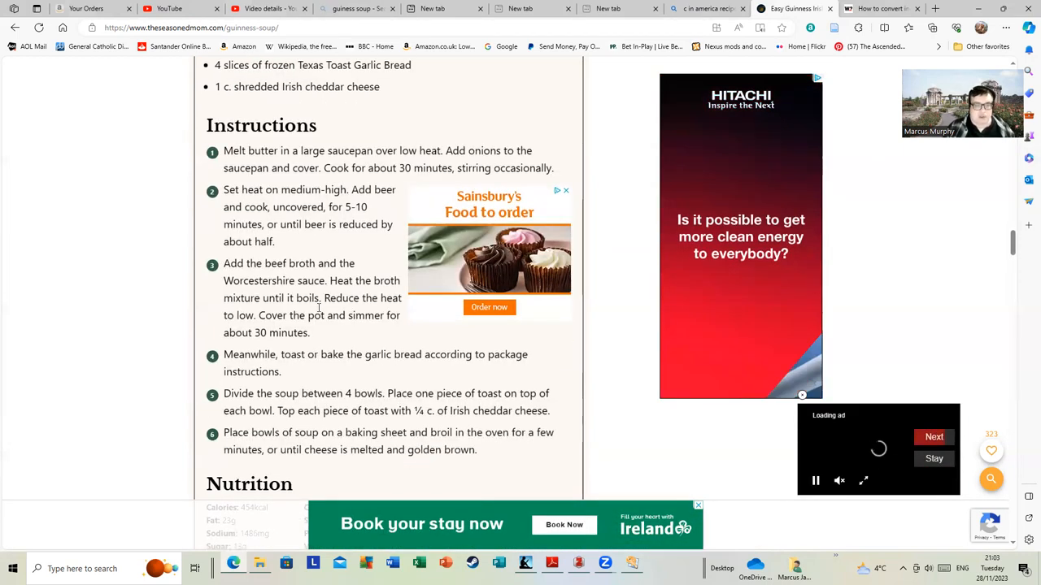
scroll(down, 3)
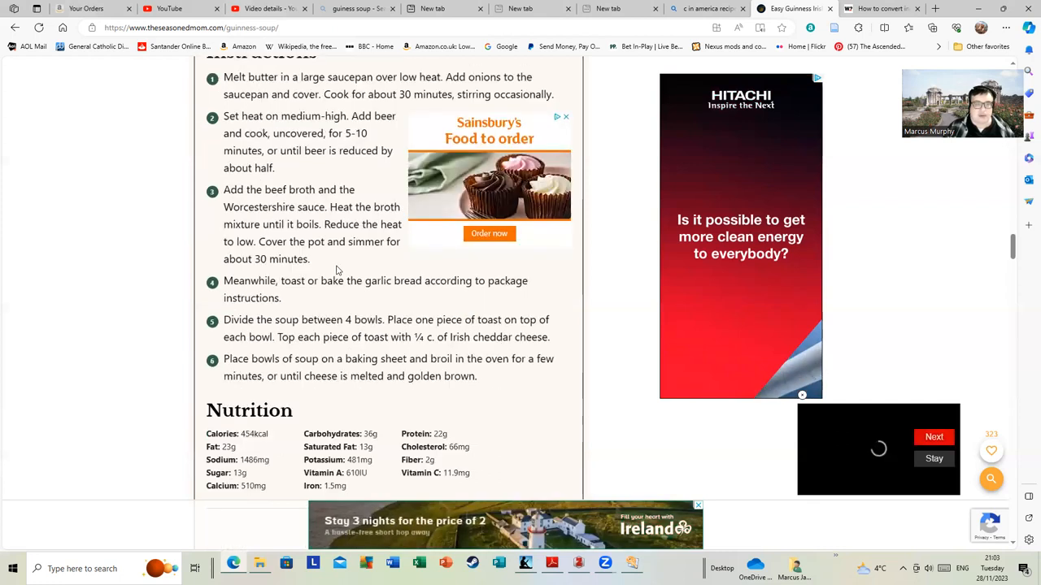
scroll(down, 3)
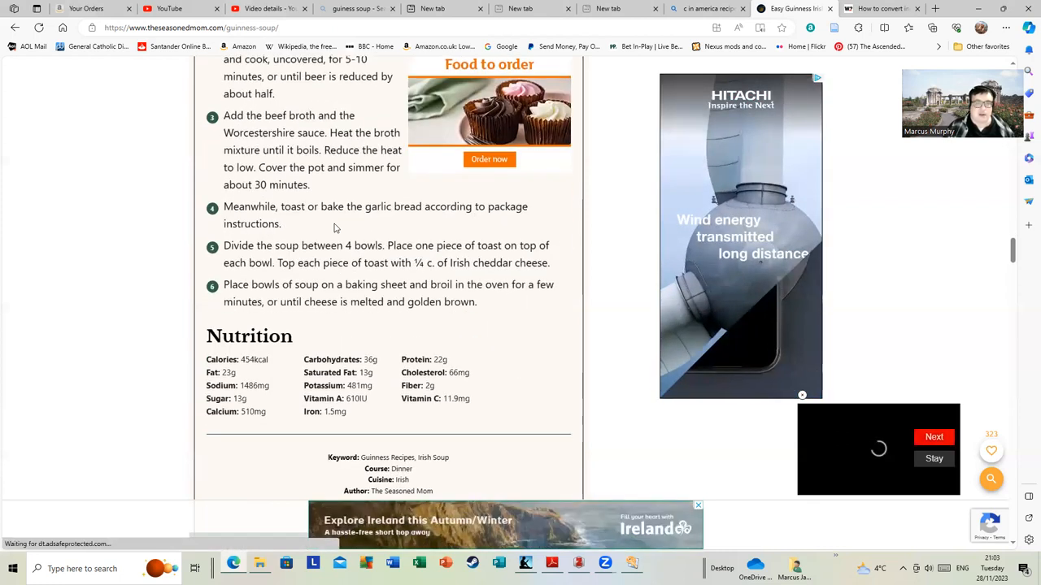